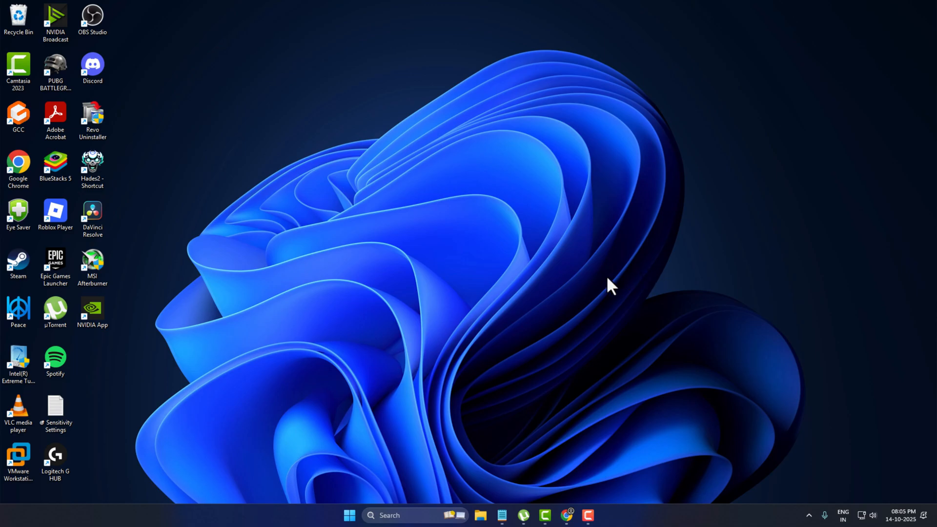
pyautogui.moveTo(517, 293)
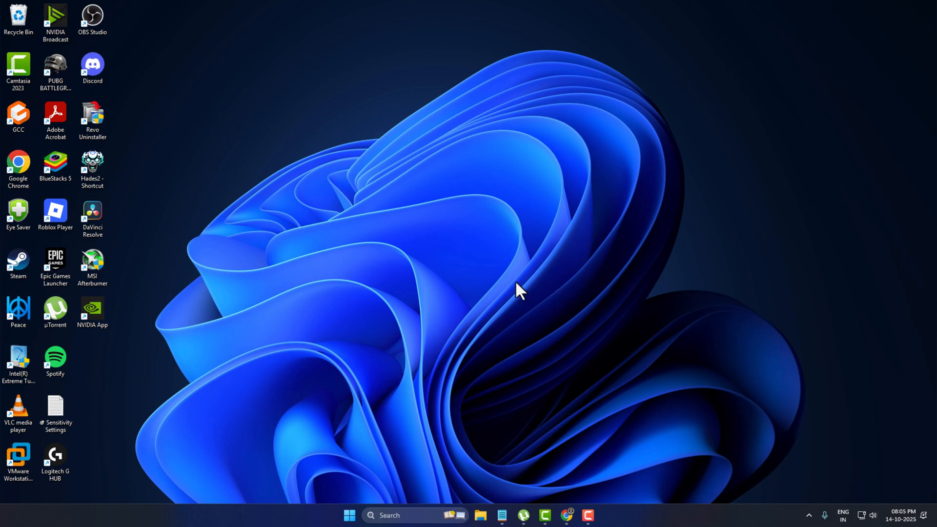
pyautogui.moveTo(483, 303)
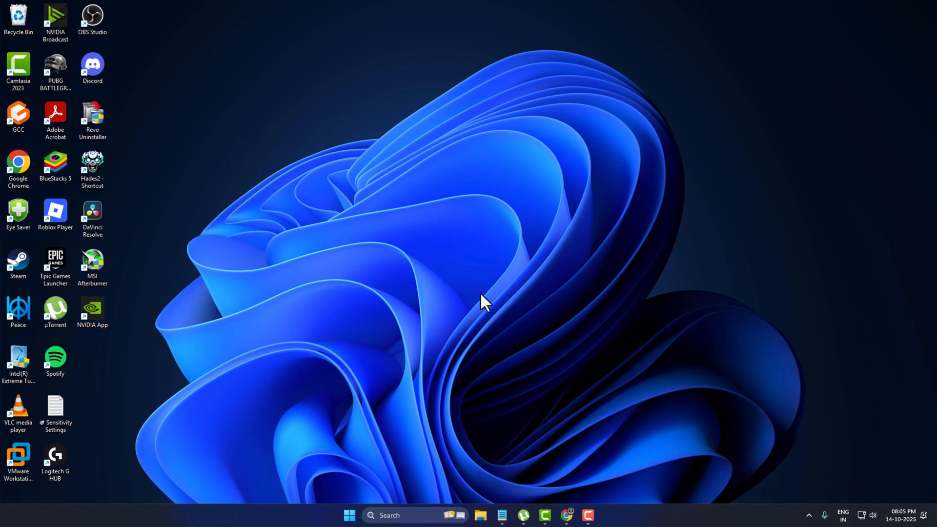
pyautogui.moveTo(513, 327)
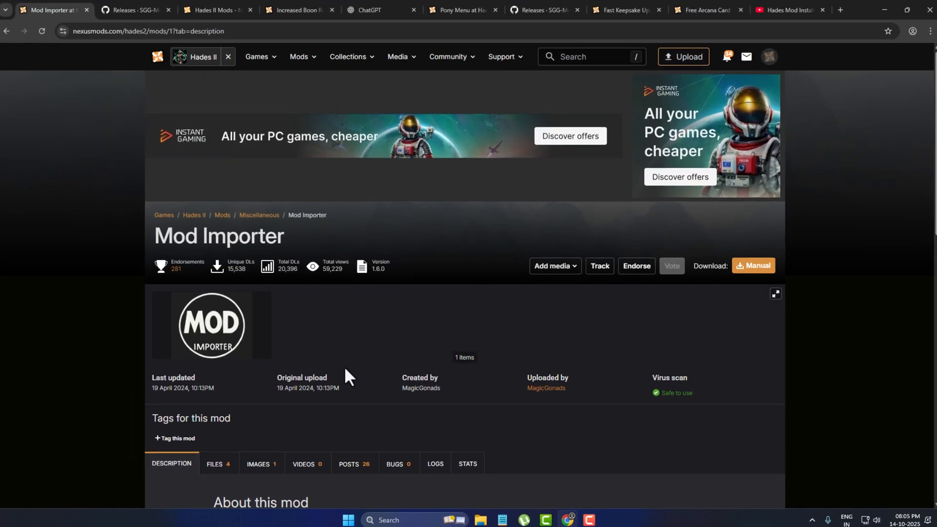
# - Start the free slow download of the Windows Mod Importer build (7.2 MB) from its Files list
pyautogui.scroll(-3)
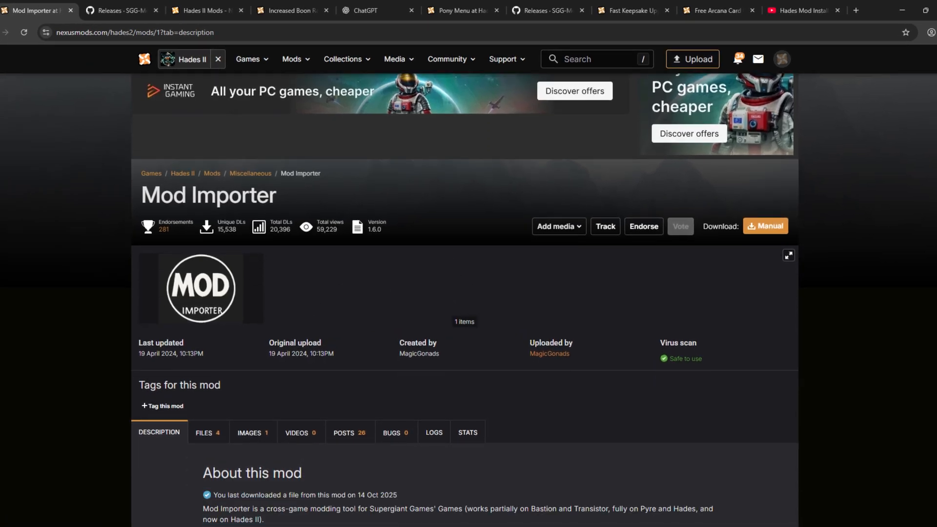
pyautogui.click(204, 433)
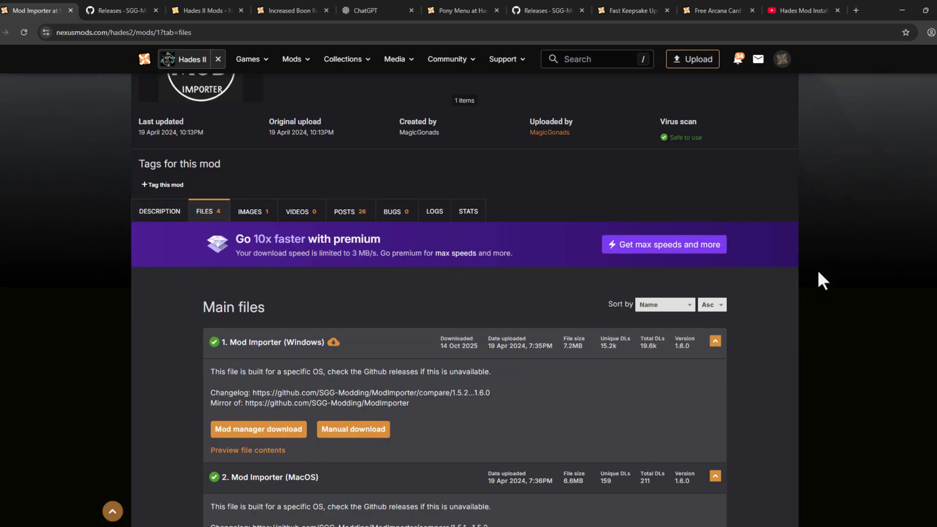
pyautogui.scroll(-3)
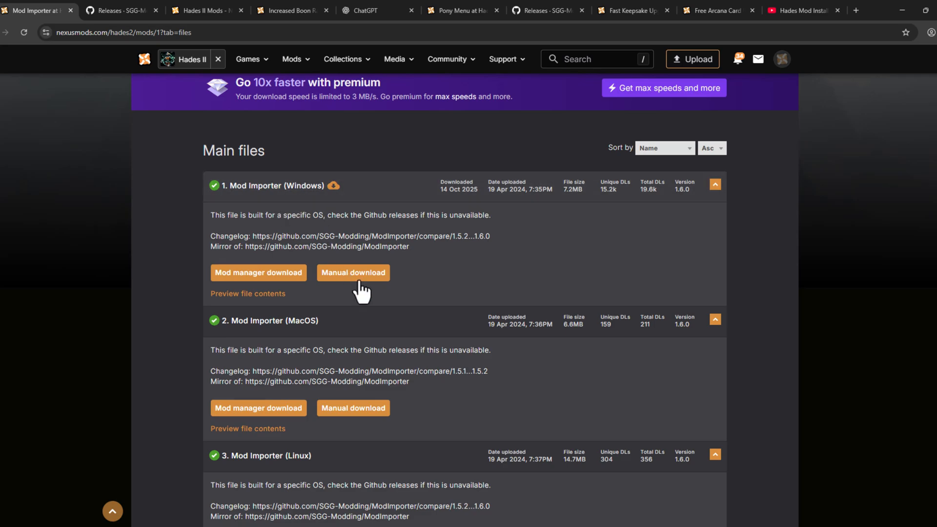
pyautogui.click(352, 272)
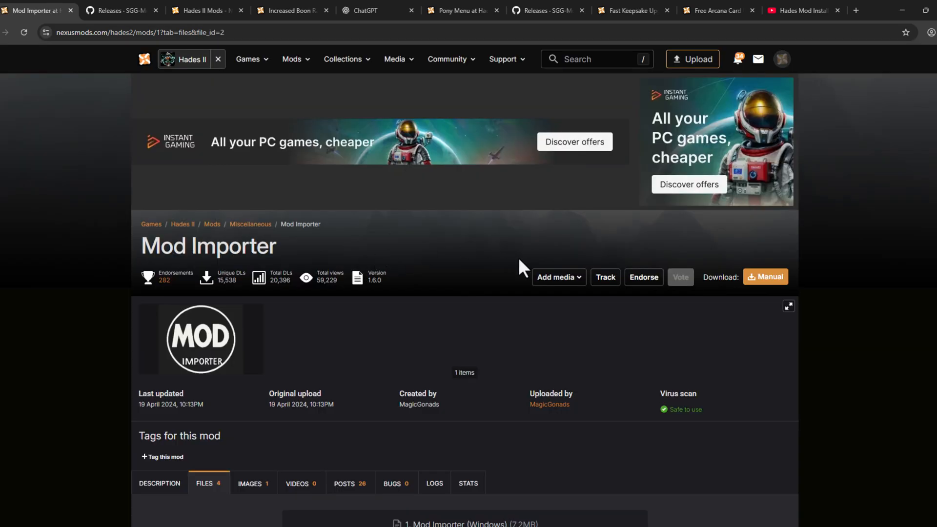
pyautogui.click(765, 276)
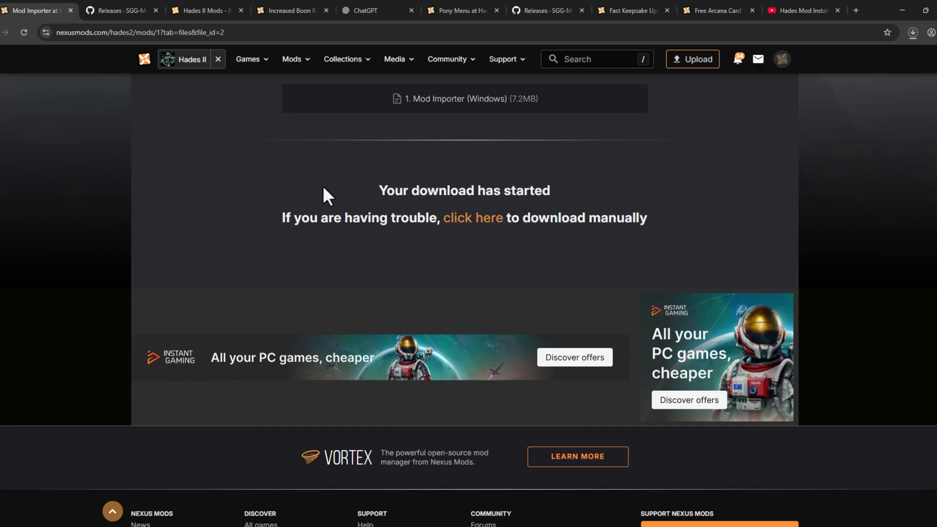
pyautogui.moveTo(214, 124)
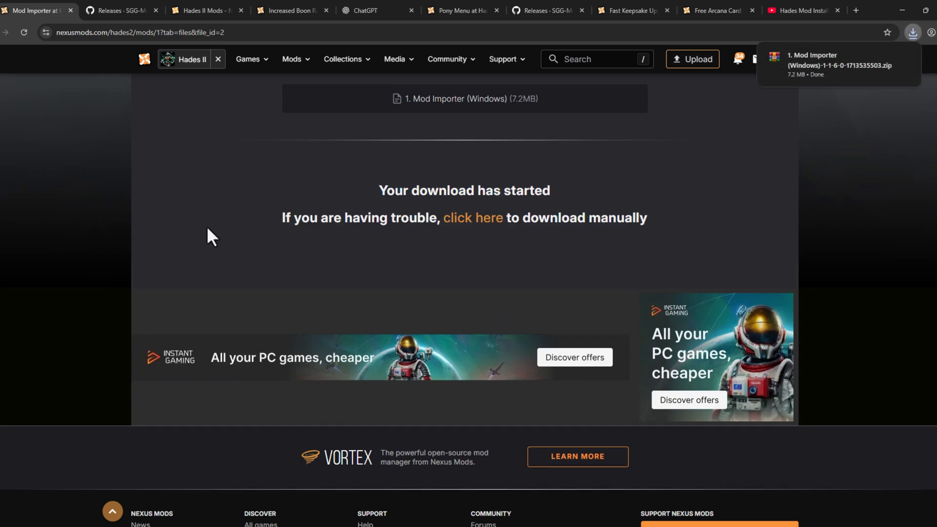
pyautogui.moveTo(178, 222)
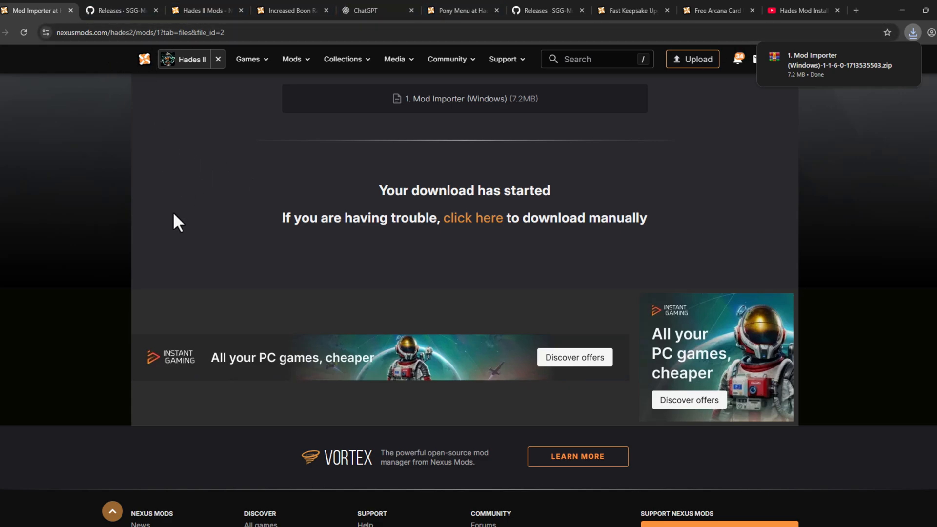
# - Download the ModUtil 4.0.1 source code zip from GitHub releases, then return to the Hades II mods listing
pyautogui.click(119, 10)
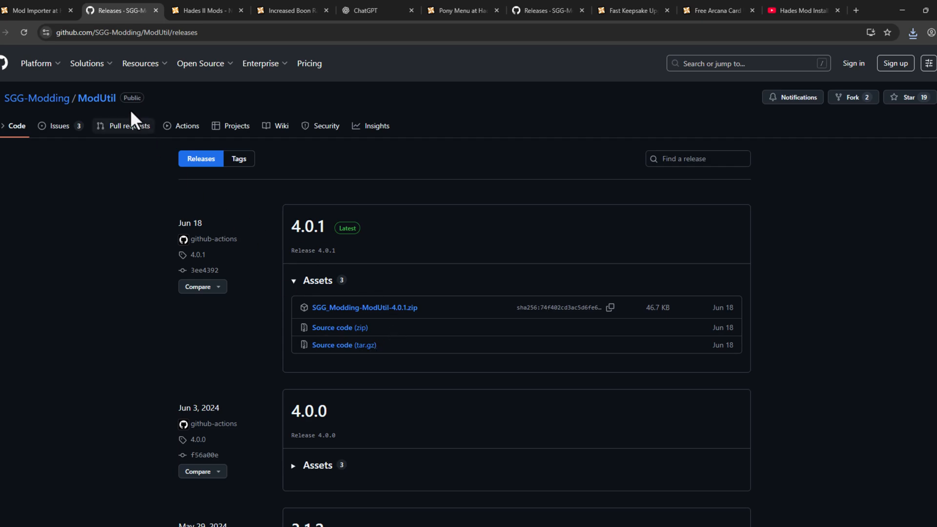
pyautogui.moveTo(388, 334)
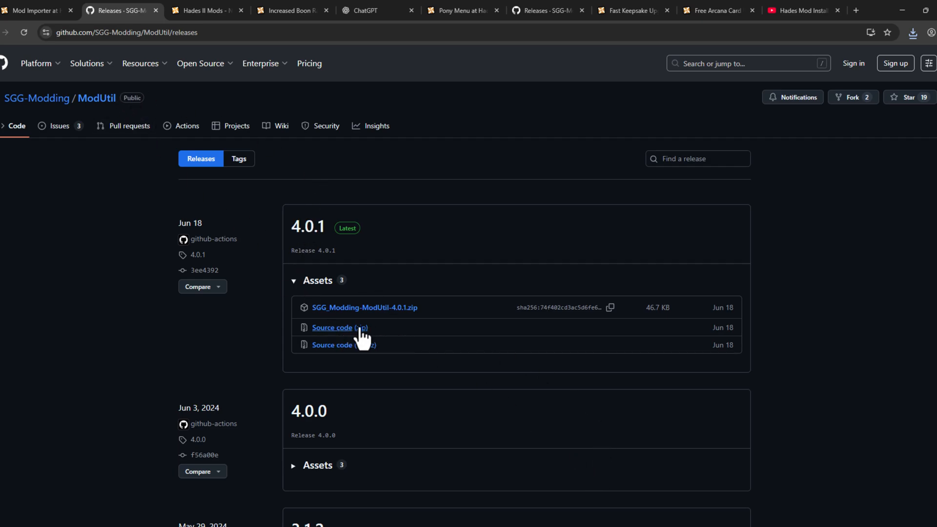
pyautogui.click(332, 328)
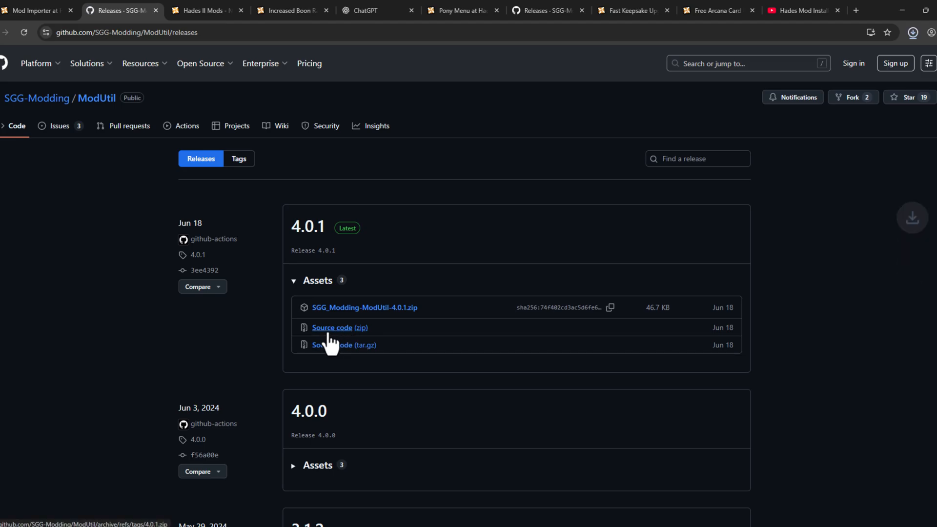
pyautogui.click(204, 10)
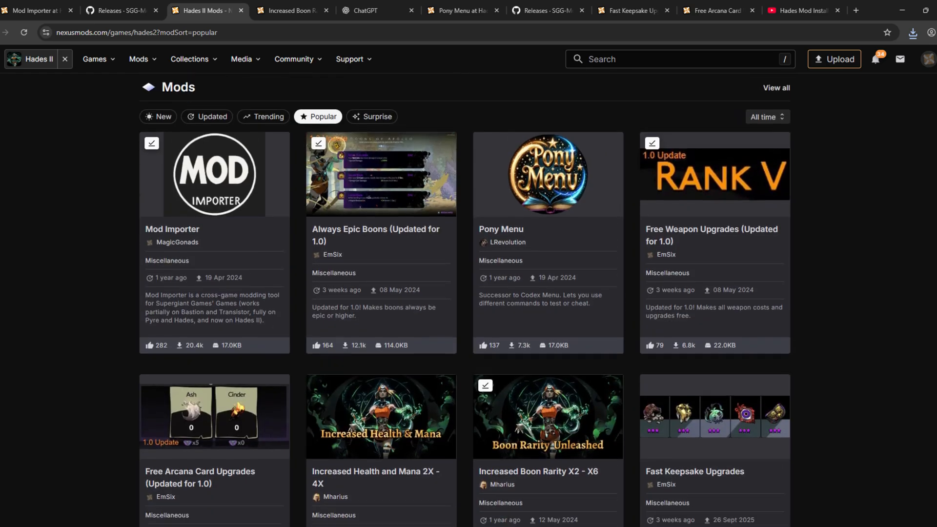
# - Start the free slow download of the X6 file of Increased Boon Rarity
pyautogui.scroll(-3)
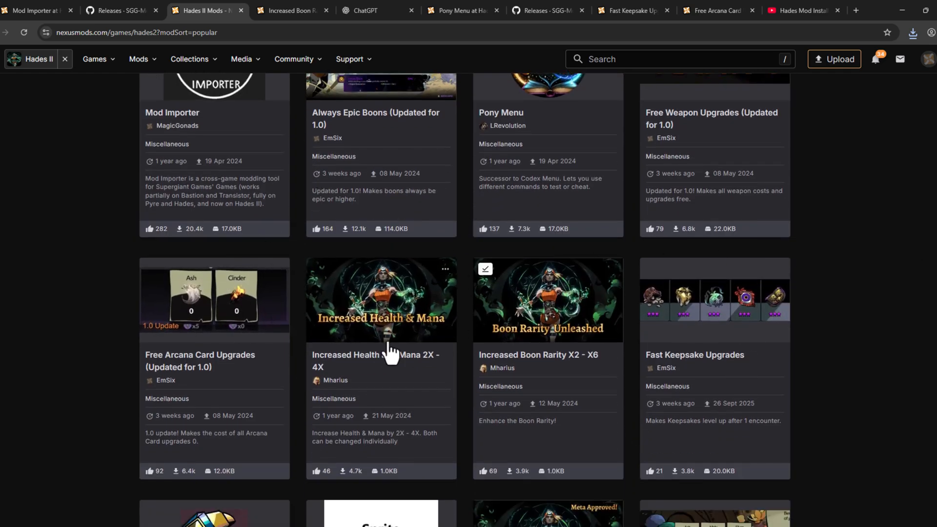
pyautogui.moveTo(555, 373)
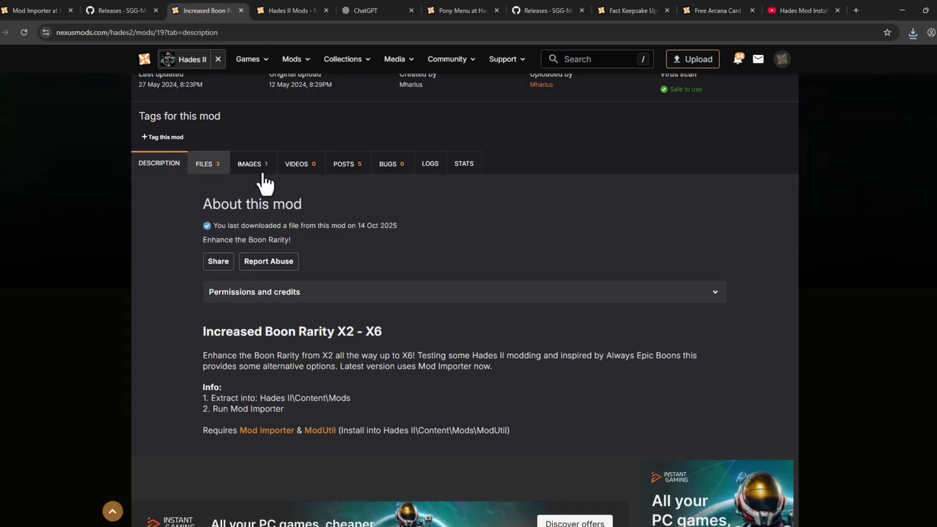
pyautogui.click(204, 163)
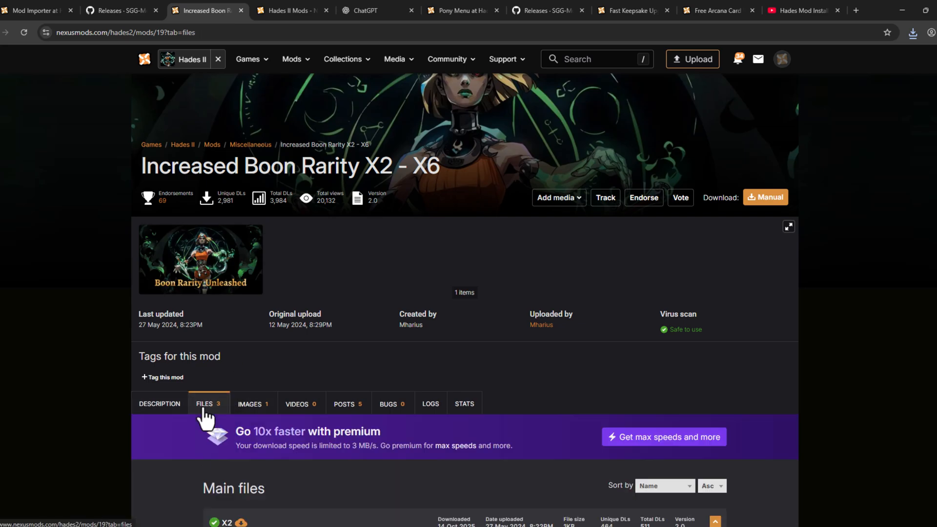
pyautogui.scroll(-3)
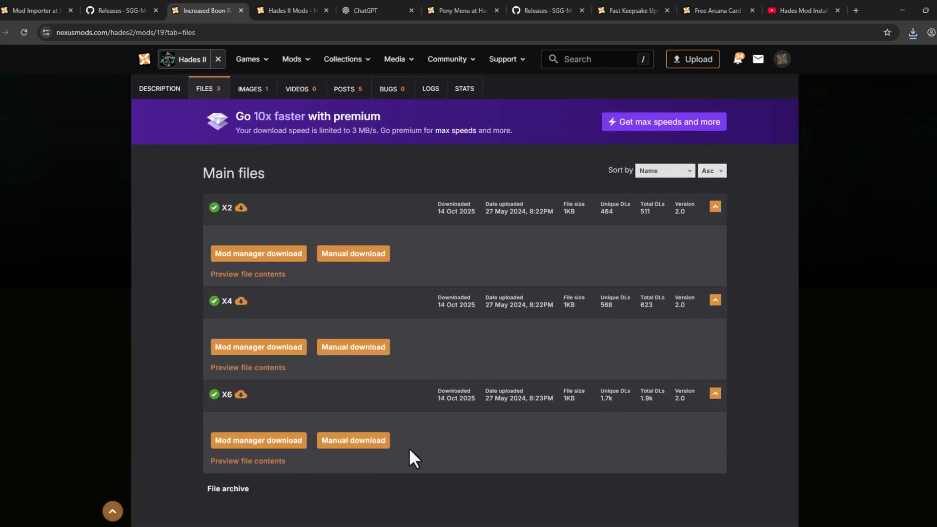
pyautogui.click(352, 440)
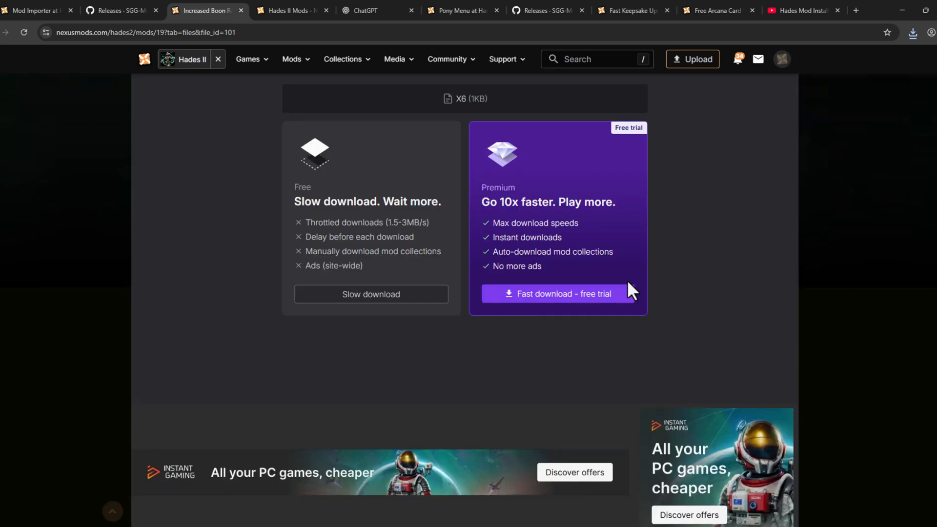
pyautogui.click(371, 294)
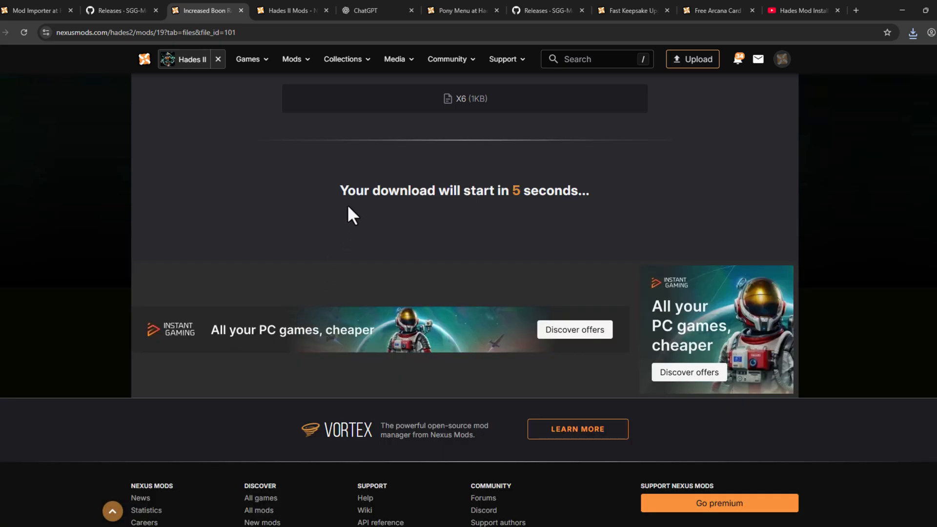
# - Reveal the downloaded ModUtil zip in its folder from the download history
pyautogui.click(913, 33)
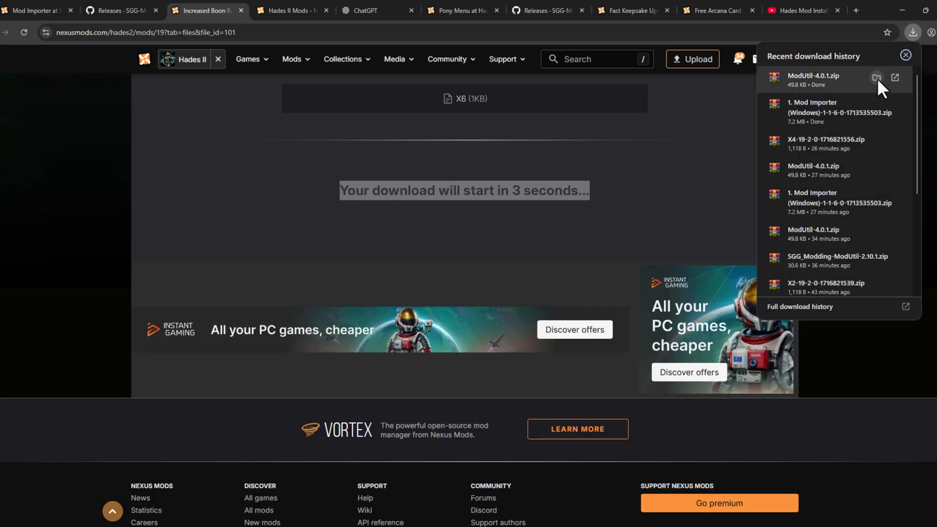
pyautogui.click(877, 78)
pyautogui.write('winar')
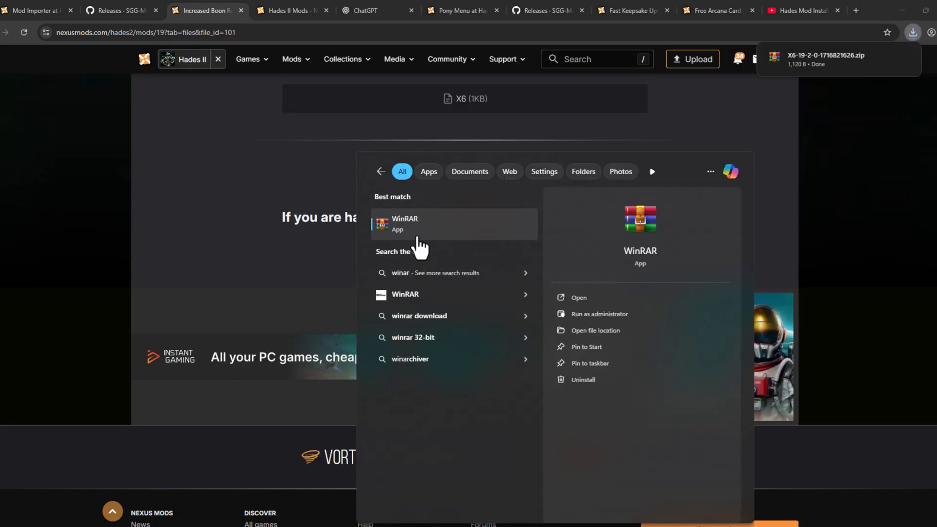
# - Launch WinRAR from the Windows Search results
pyautogui.click(404, 224)
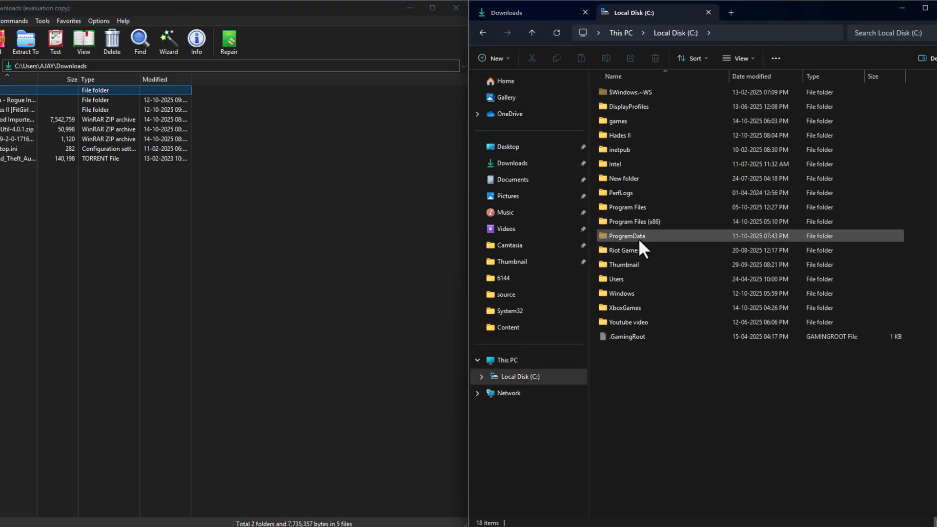
# - Place modimporter.exe into C:\Hades II\Content with the Downloads archives listed in WinRAR
pyautogui.doubleClick(617, 135)
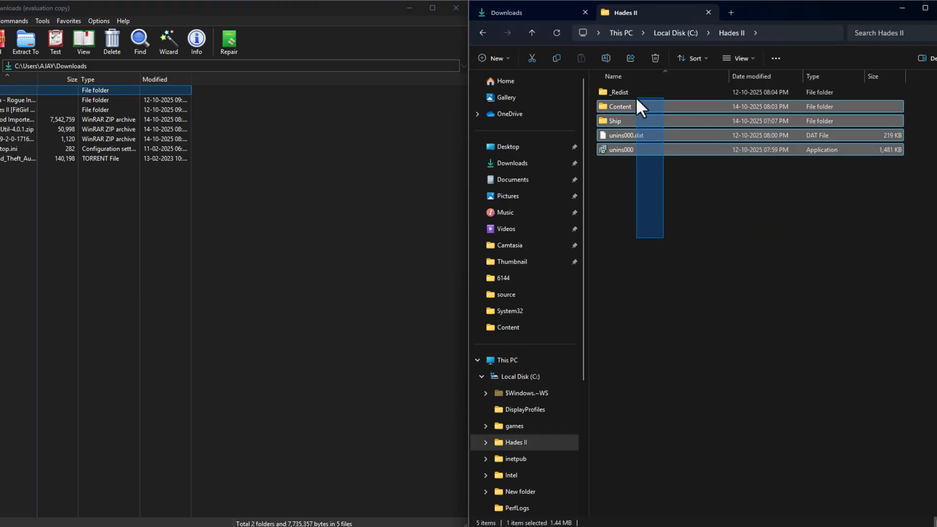
pyautogui.doubleClick(620, 106)
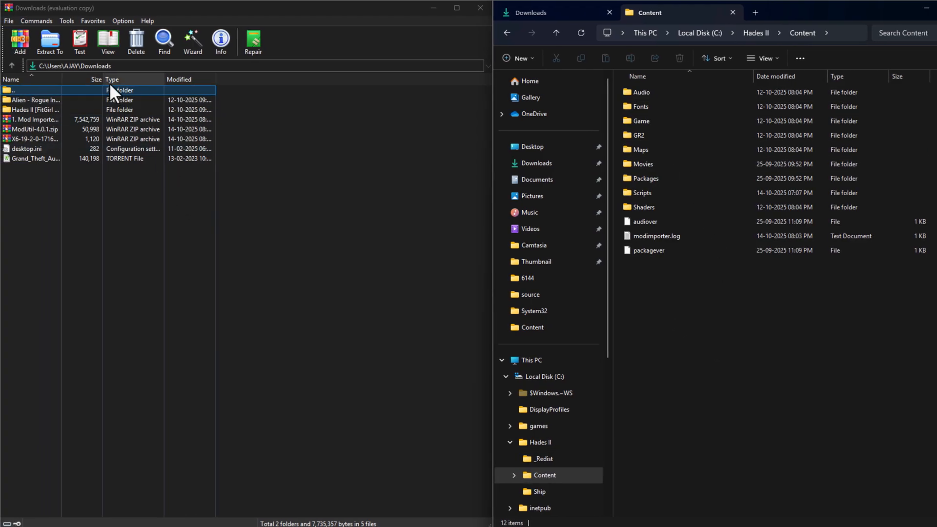
pyautogui.moveTo(54, 185)
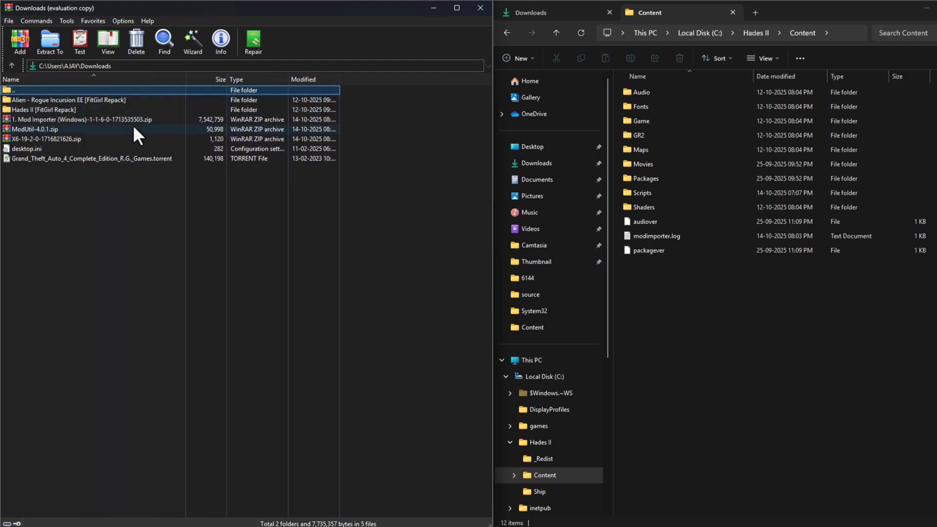
pyautogui.click(34, 129)
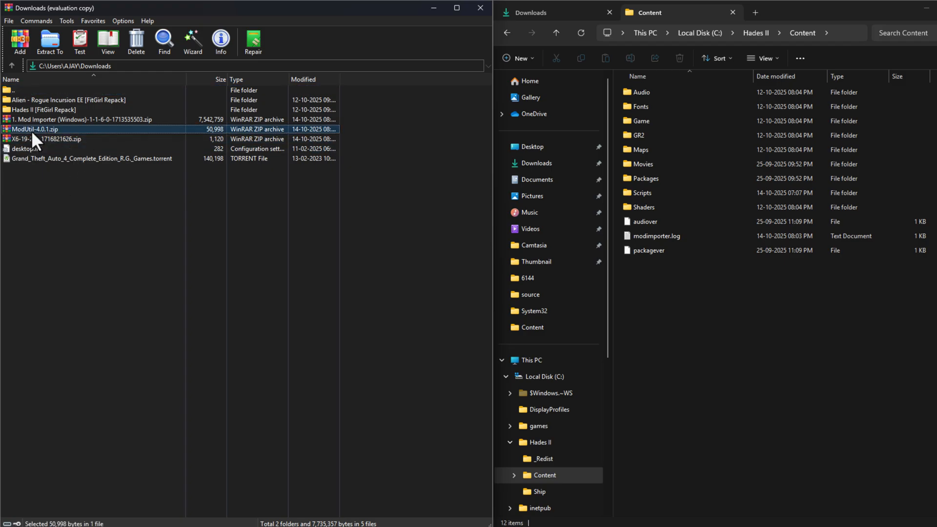
pyautogui.doubleClick(79, 120)
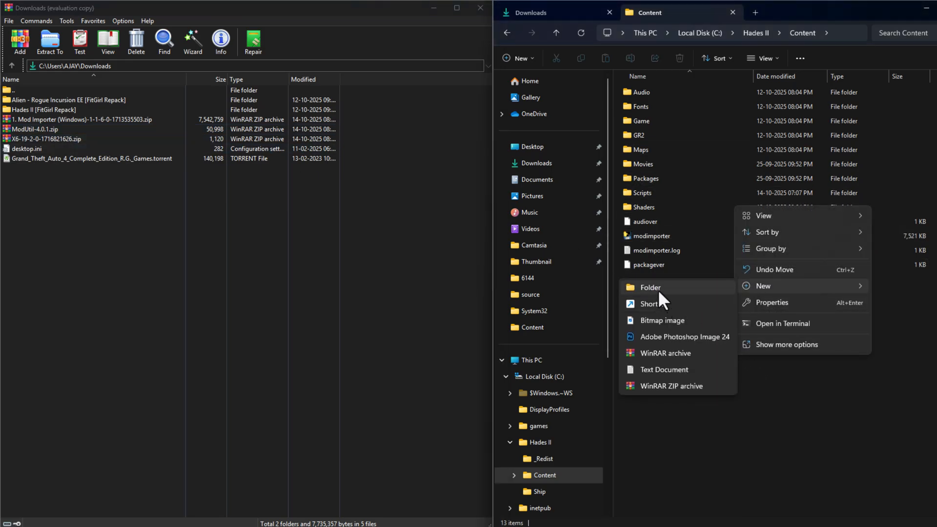
# - Create a new folder named Mods inside Content and enter it
pyautogui.click(651, 287)
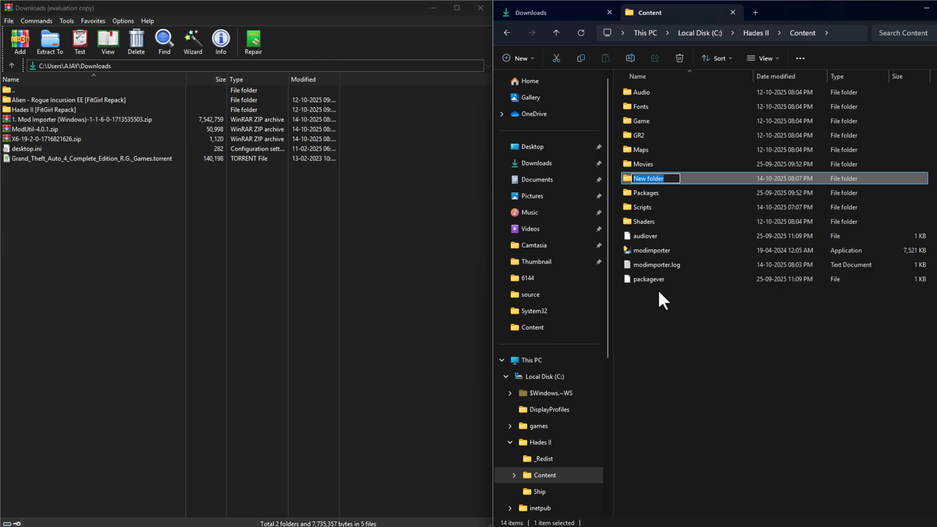
pyautogui.write('Mods')
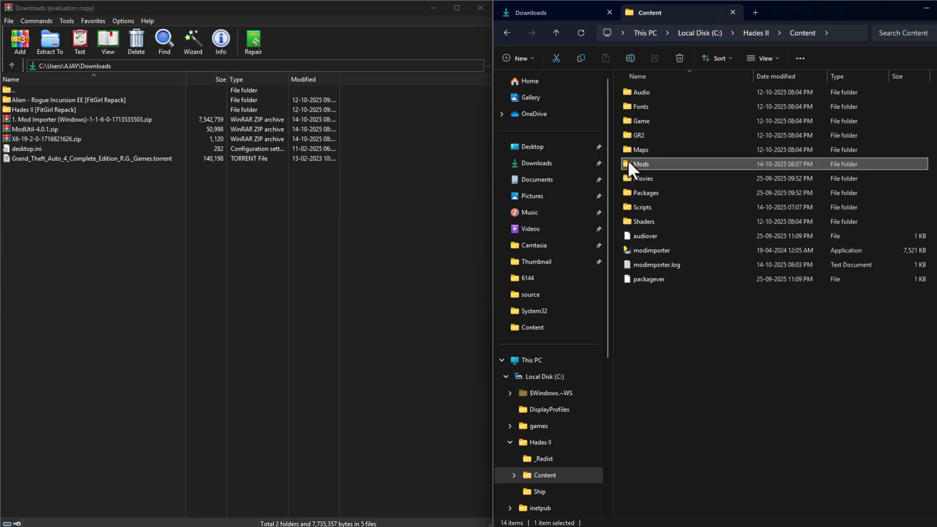
pyautogui.doubleClick(642, 164)
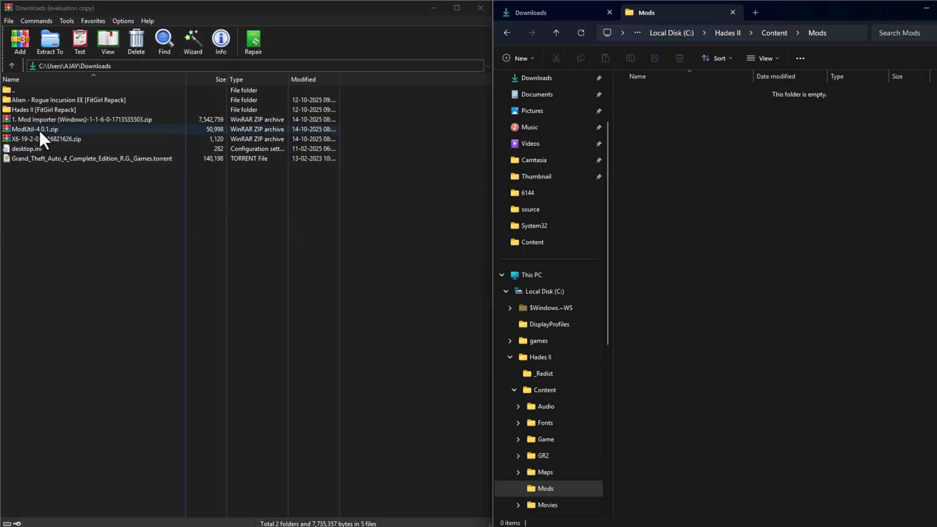
# - Copy the ModUtil-4.0.1 files and the BoonRarityUnleashed folder from their archives into Mods
pyautogui.doubleClick(33, 129)
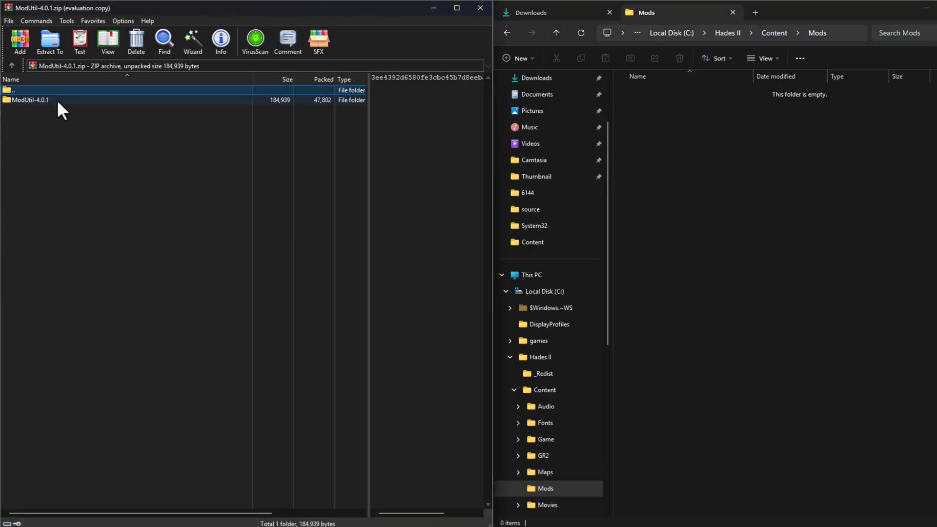
pyautogui.doubleClick(29, 100)
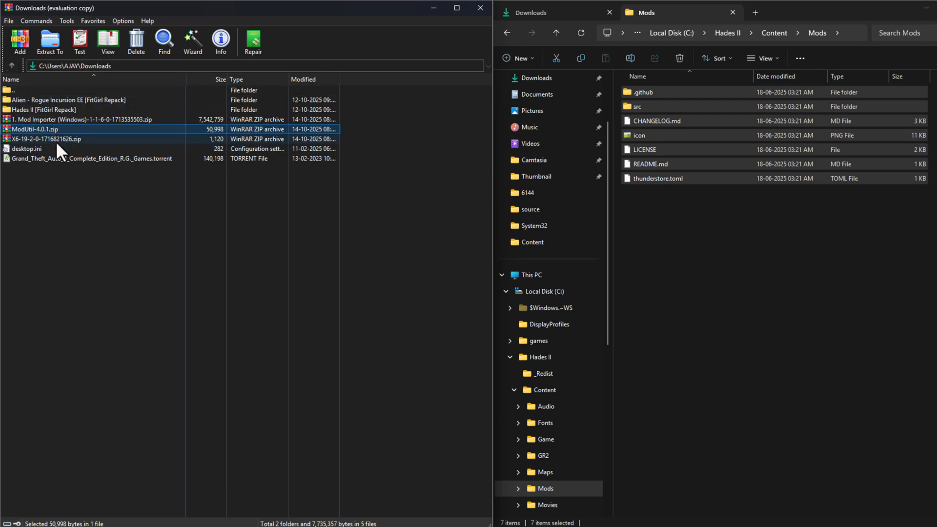
pyautogui.doubleClick(45, 138)
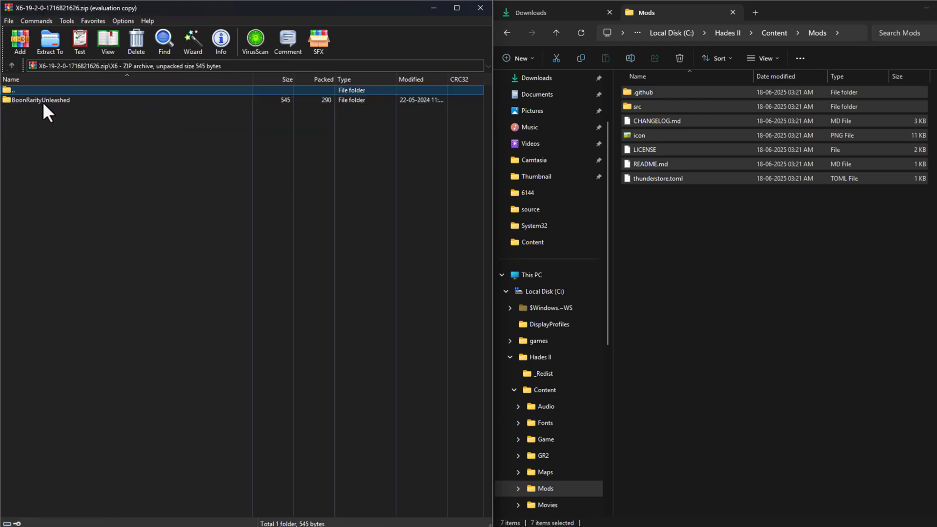
pyautogui.doubleClick(41, 100)
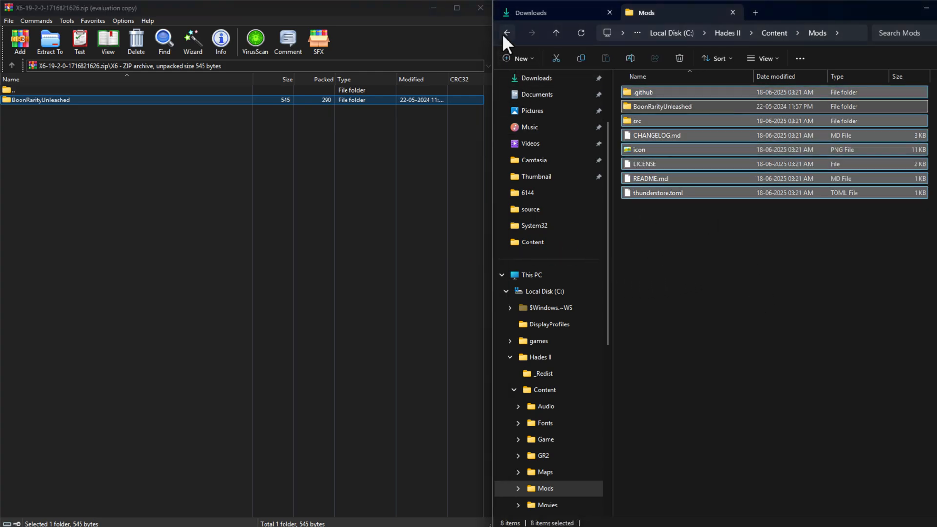
# - Run modimporter.exe from Content to import the mods (2 base files, 9 mod files)
pyautogui.click(507, 33)
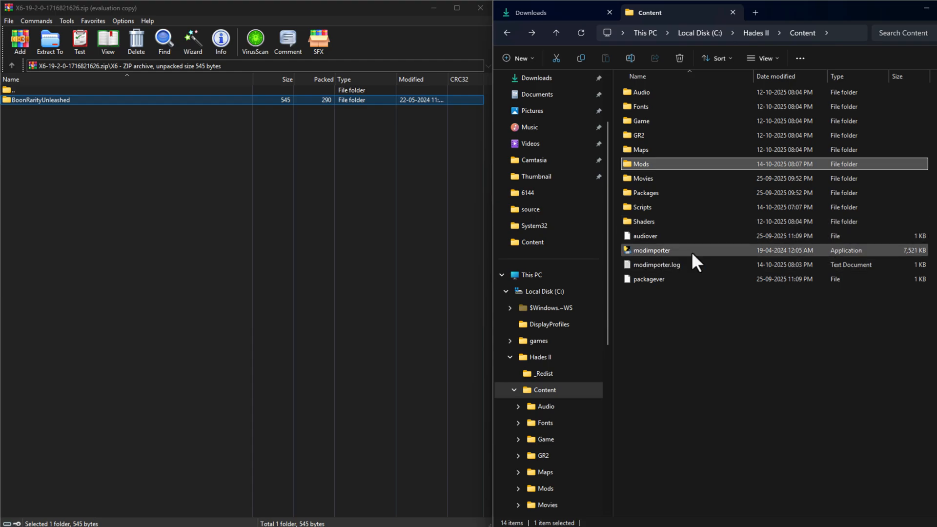
pyautogui.doubleClick(651, 250)
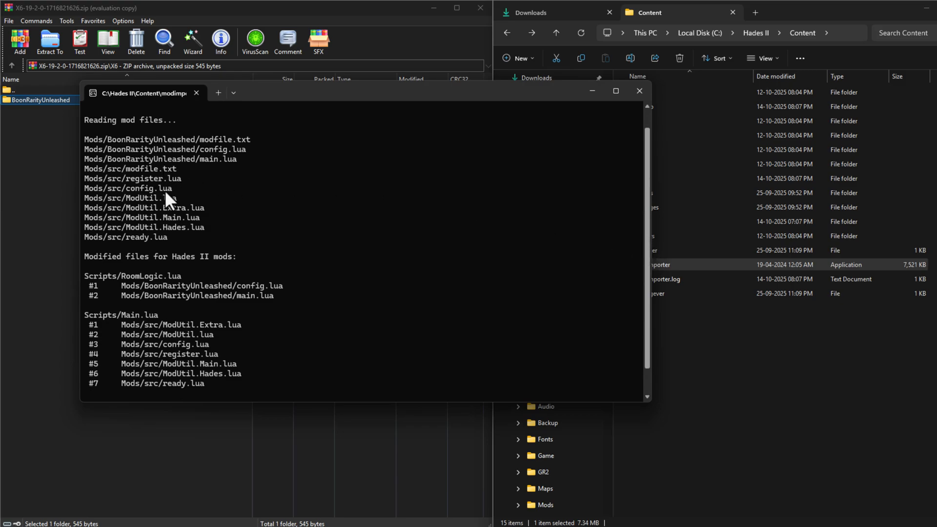
pyautogui.moveTo(167, 158)
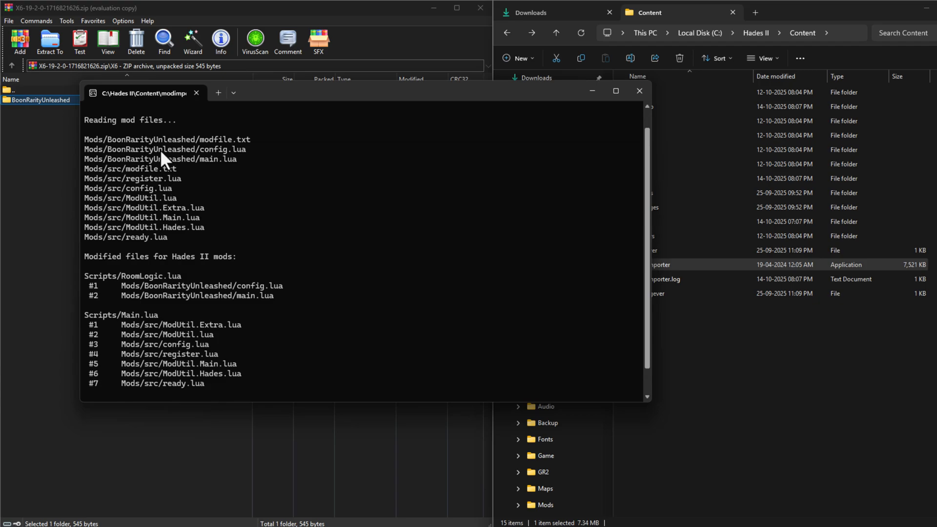
pyautogui.moveTo(156, 151)
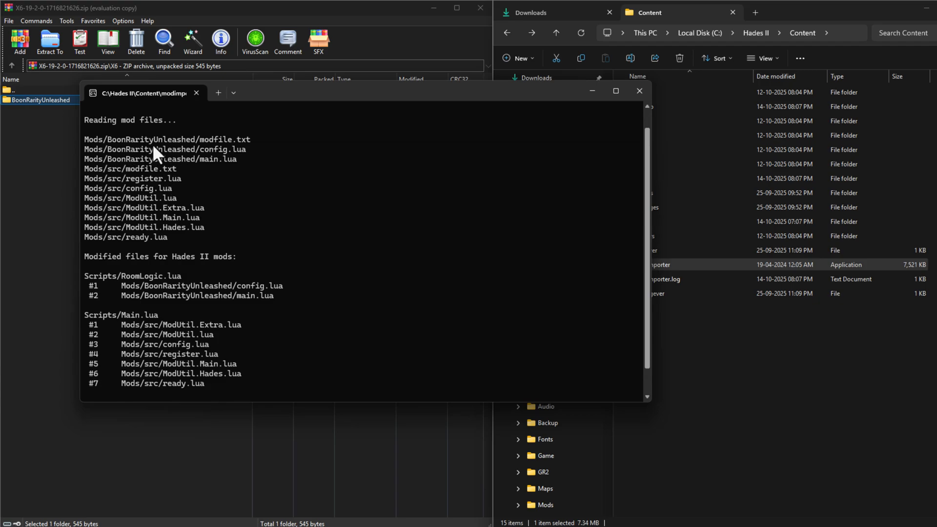
pyautogui.moveTo(547, 228)
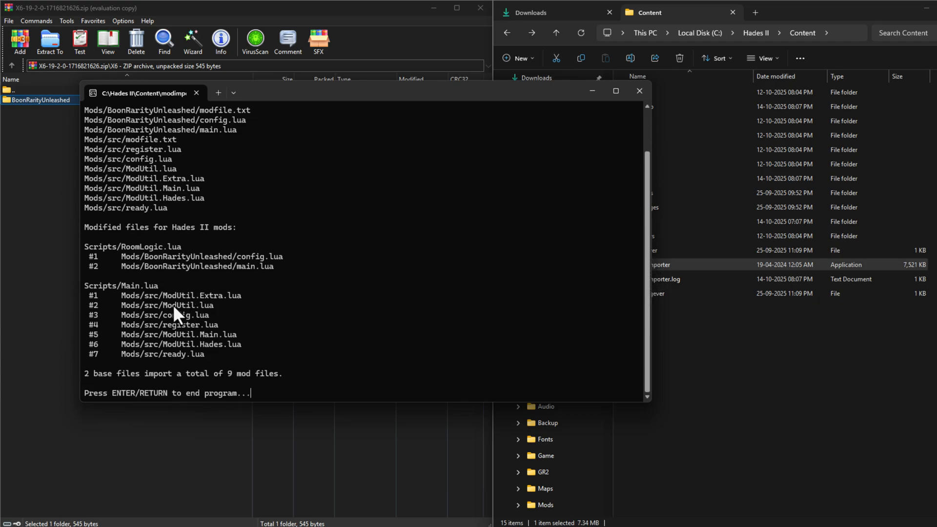
pyautogui.moveTo(178, 318)
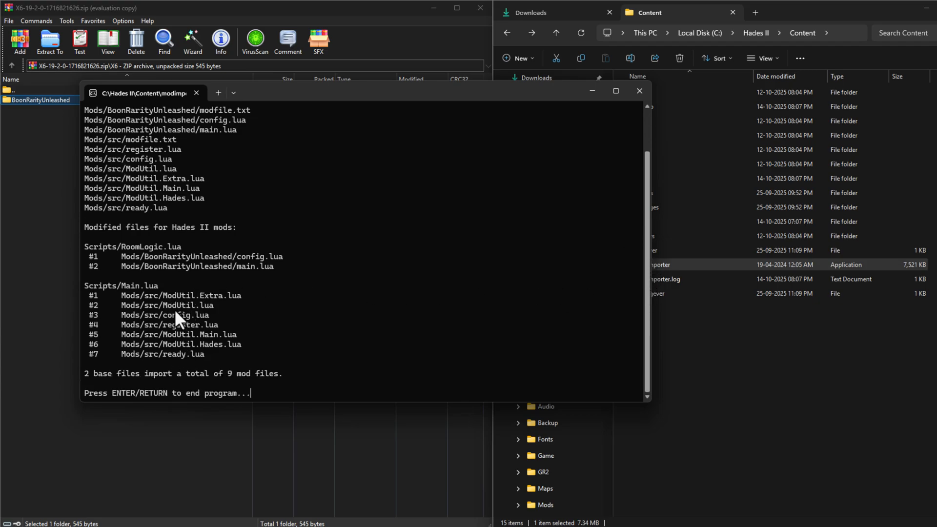
pyautogui.moveTo(93, 385)
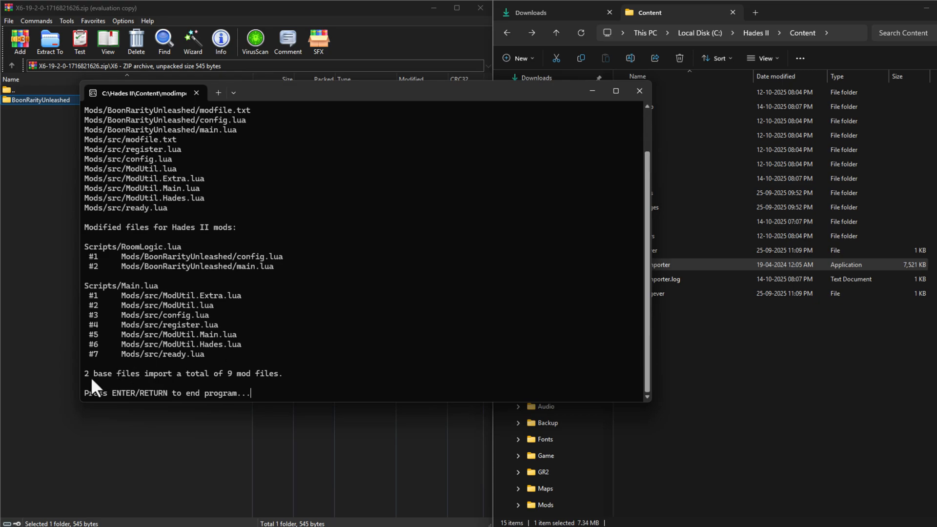
pyautogui.moveTo(277, 394)
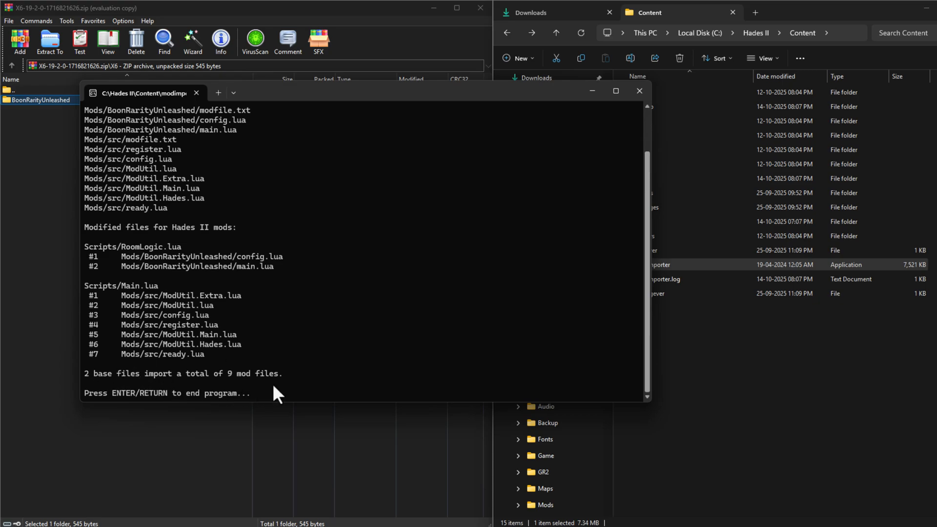
pyautogui.moveTo(291, 289)
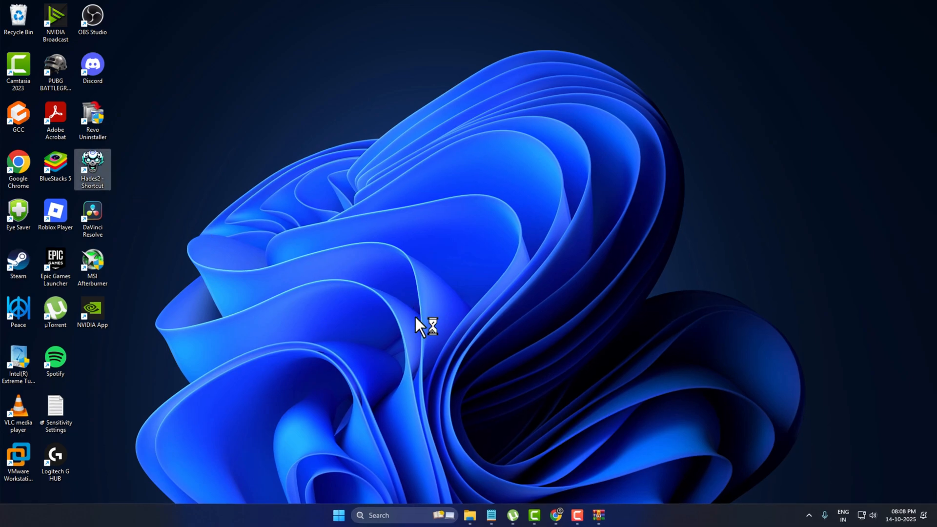
pyautogui.doubleClick(92, 164)
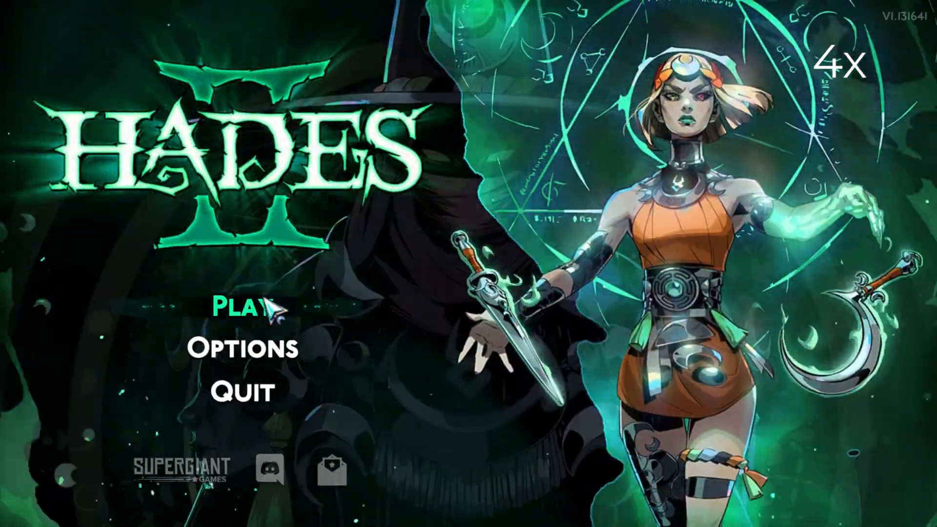
pyautogui.click(238, 309)
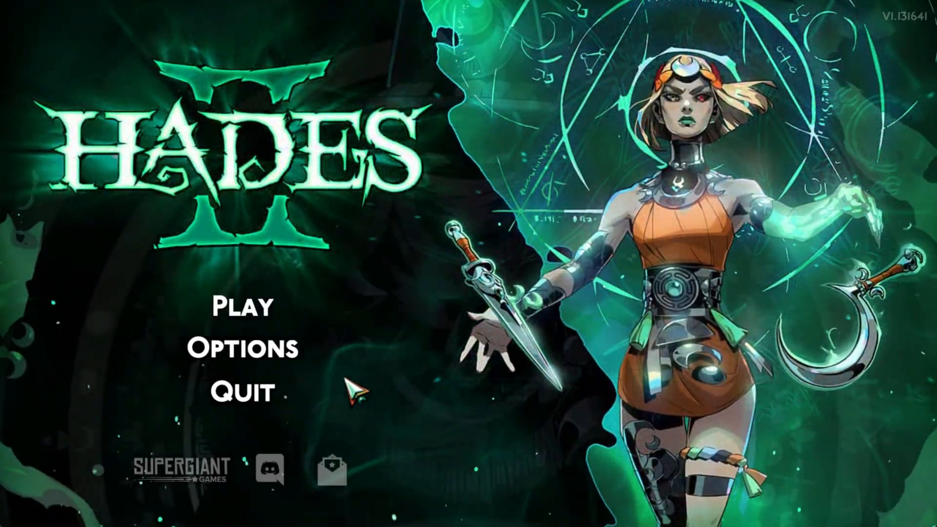
pyautogui.moveTo(241, 393)
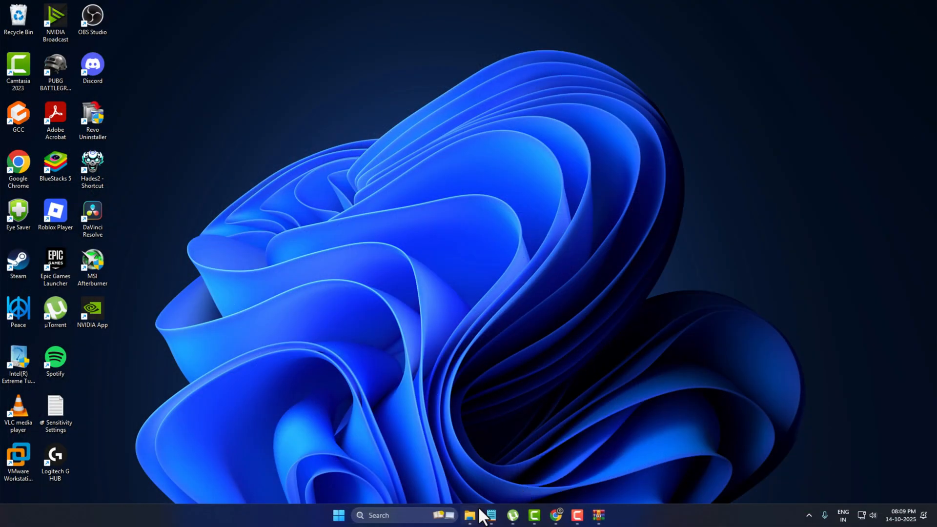
# - Delete the BoonRarityUnleashed folder from Mods, leaving only the ModUtil files
pyautogui.click(468, 516)
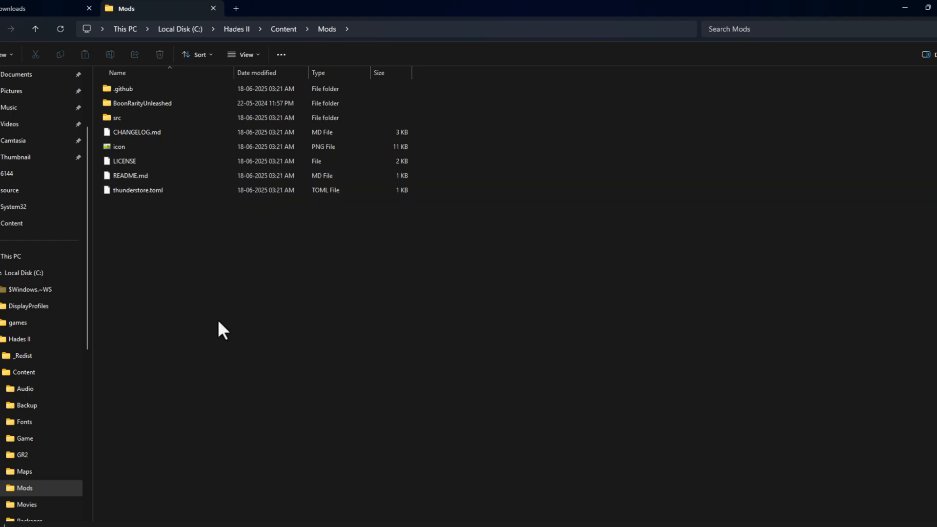
pyautogui.click(143, 102)
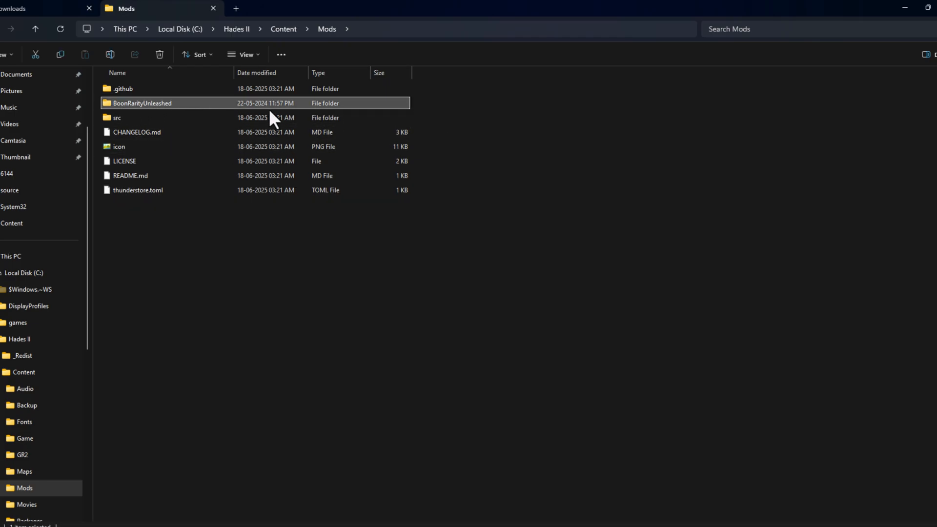
pyautogui.moveTo(157, 111)
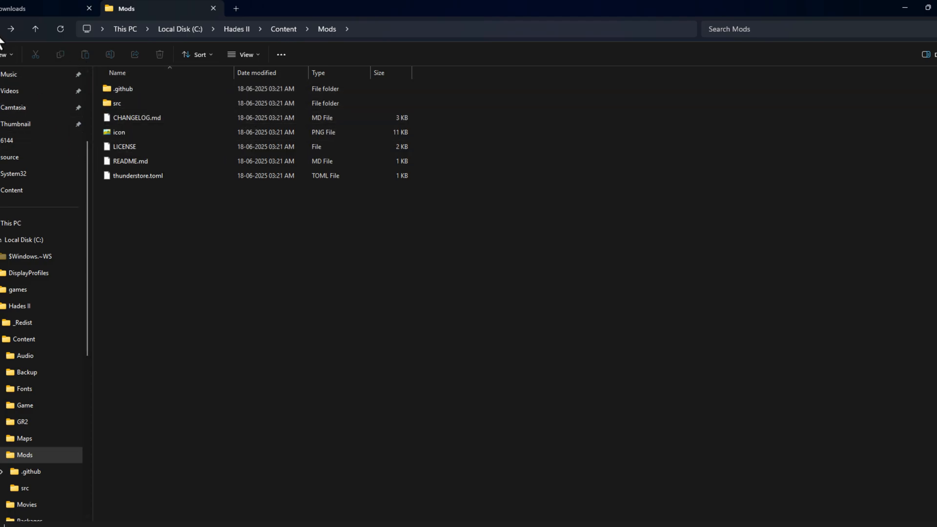
# - Rerun modimporter.exe from Content to re-import the remaining mods
pyautogui.click(283, 29)
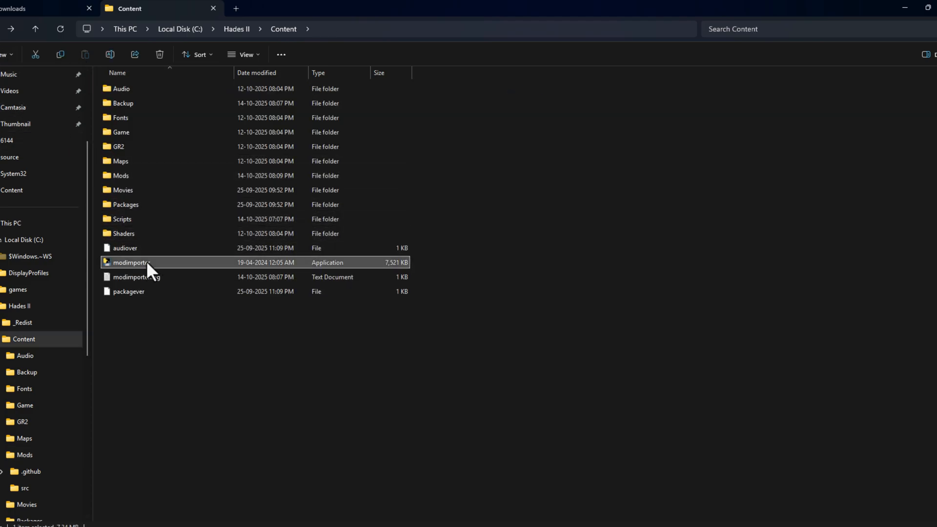
pyautogui.doubleClick(130, 262)
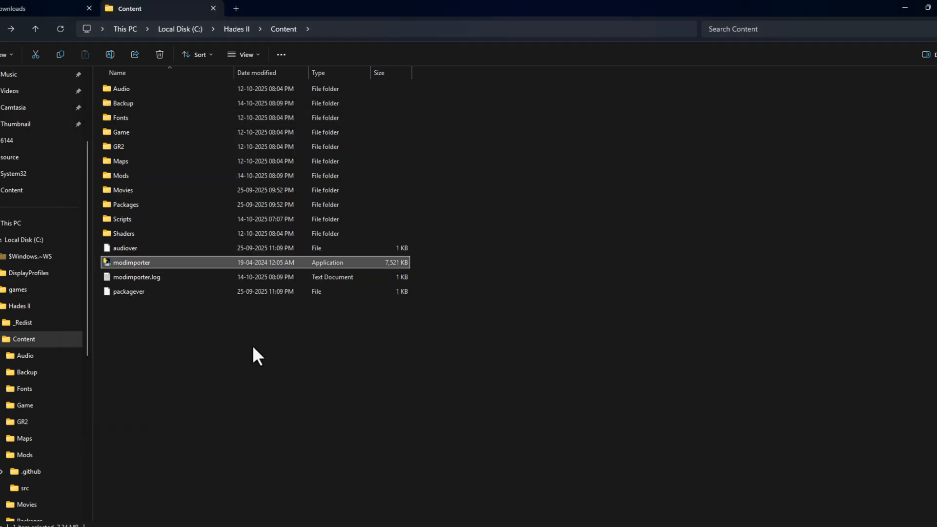
pyautogui.moveTo(325, 344)
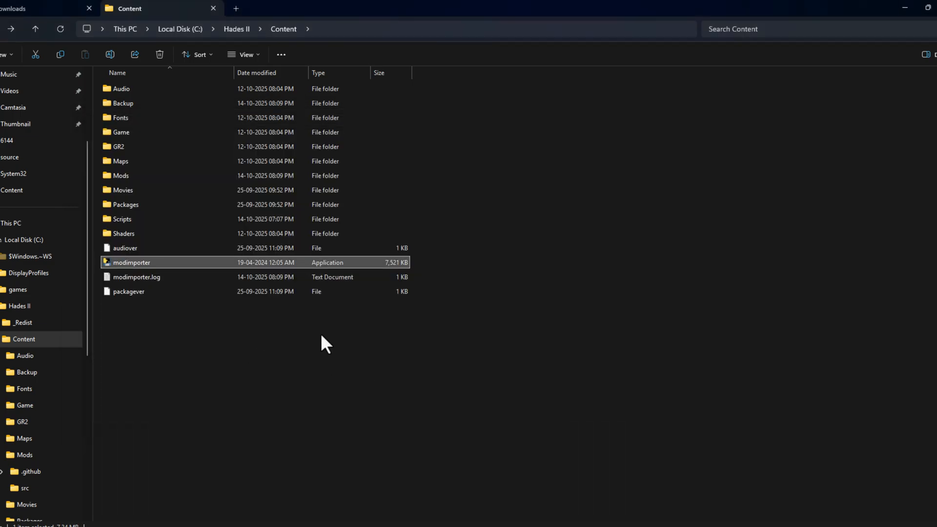